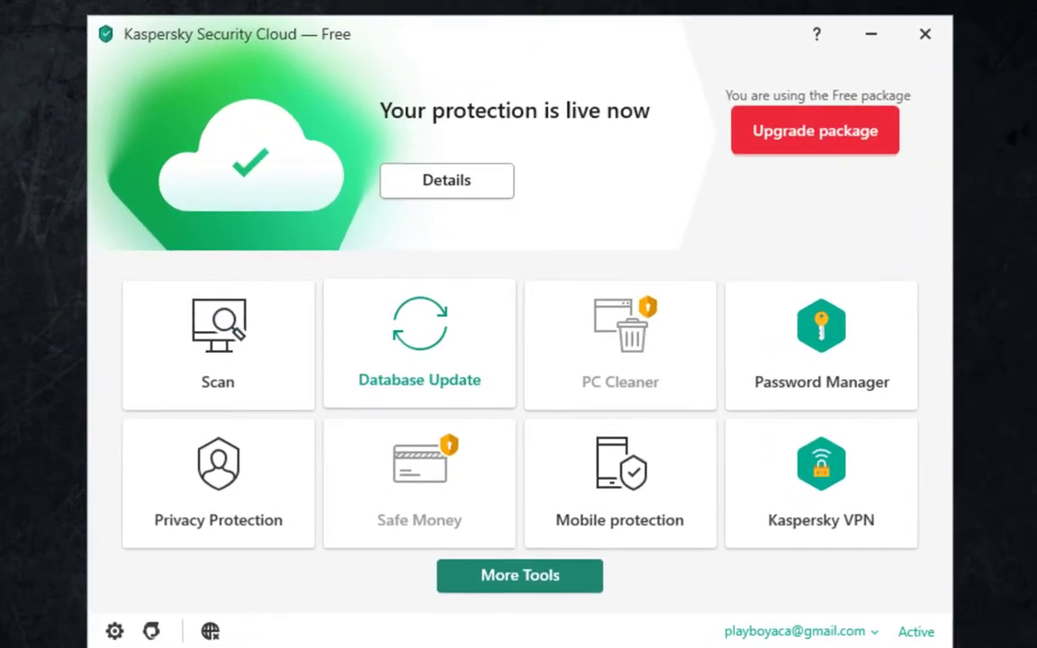
{"action": "mouse_move", "coordinate": [619, 342]}
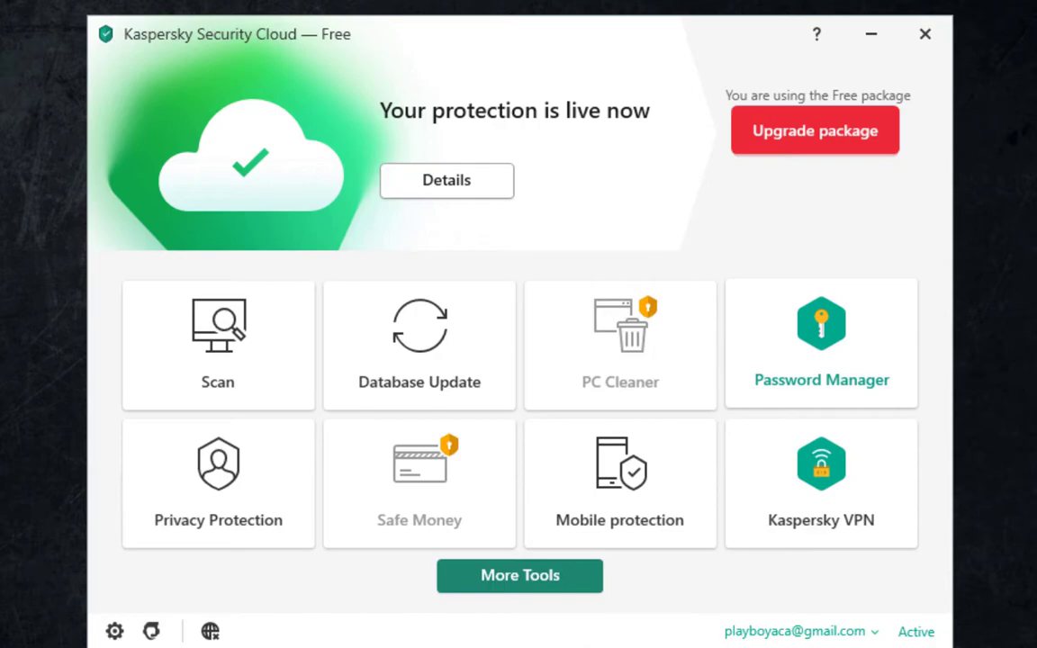
{"action": "mouse_move", "coordinate": [620, 483]}
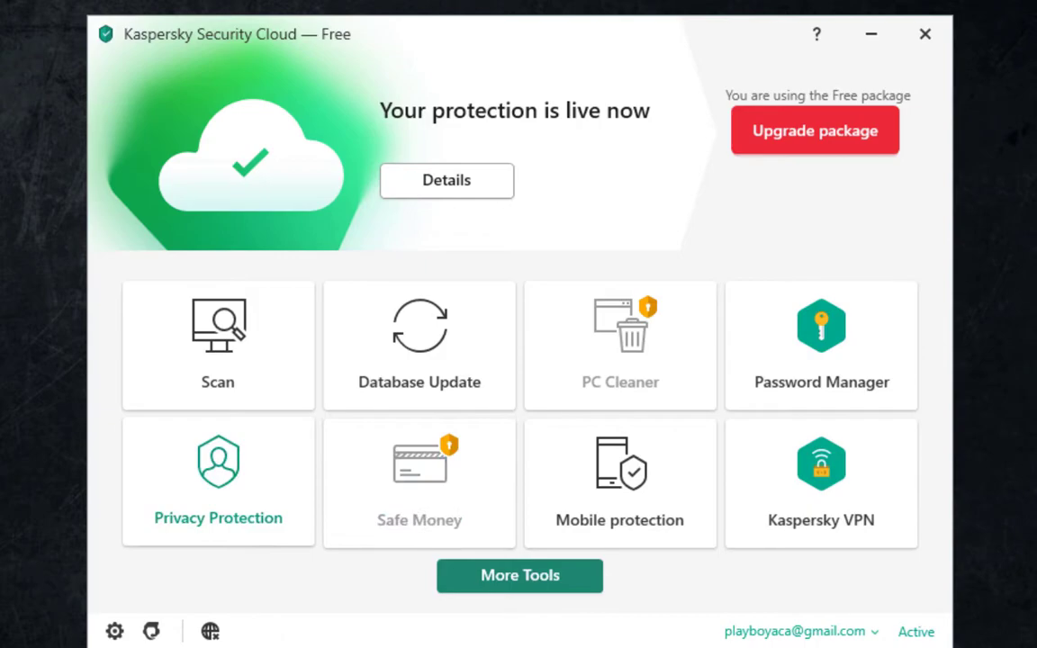
Browse the privacy protection features, then enter the application settings
{"action": "left_click", "coordinate": [218, 482]}
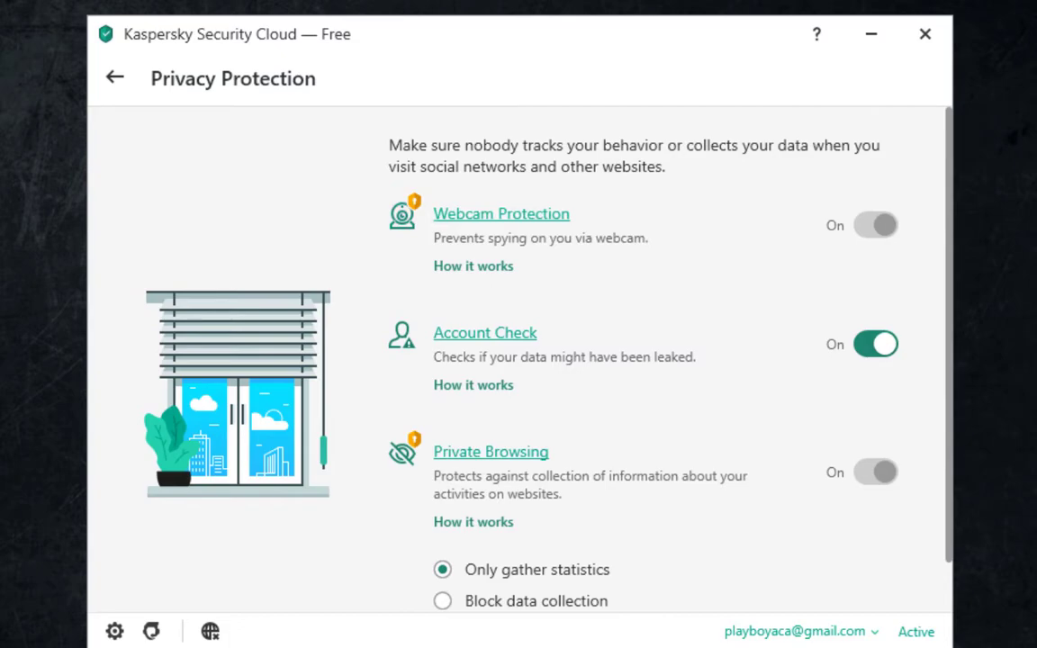
{"action": "scroll", "scroll_direction": "down", "scroll_amount": 3}
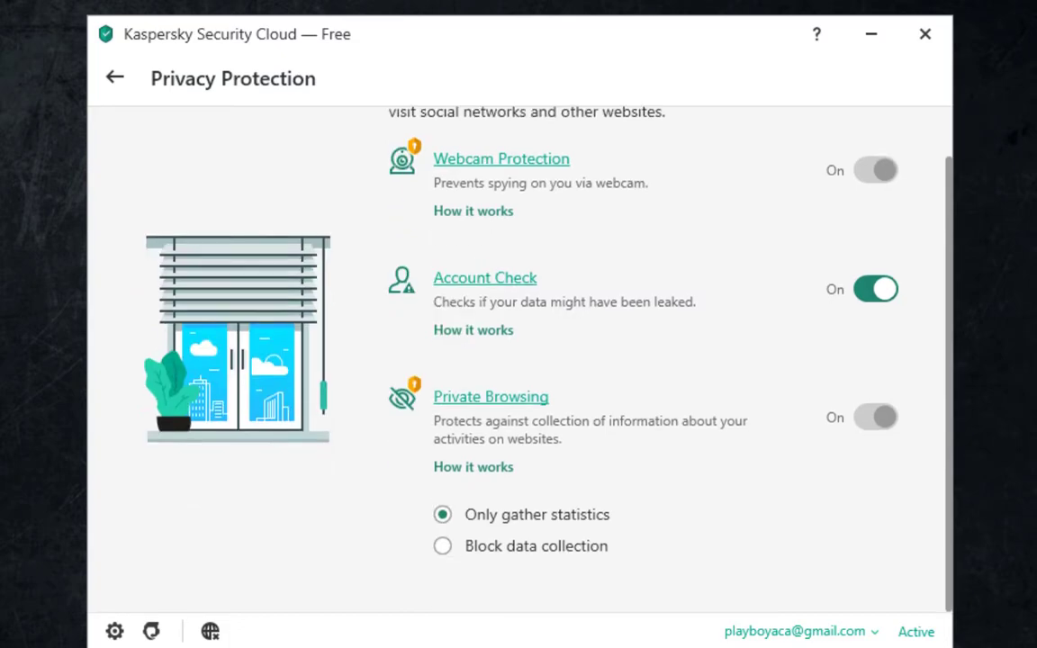
{"action": "left_click", "coordinate": [116, 75]}
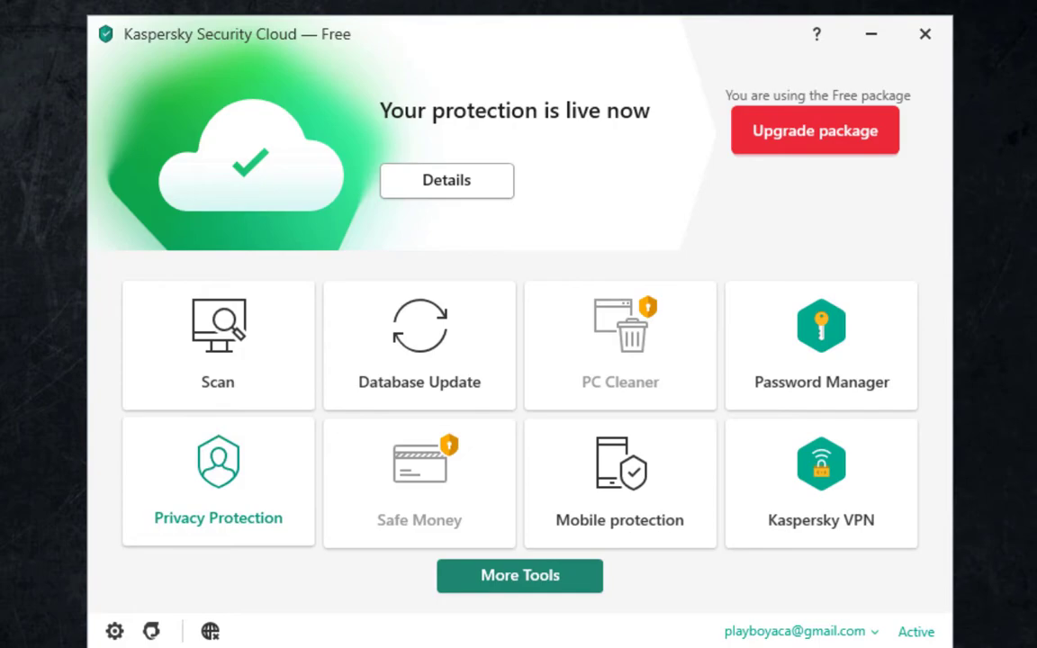
{"action": "left_click", "coordinate": [115, 630]}
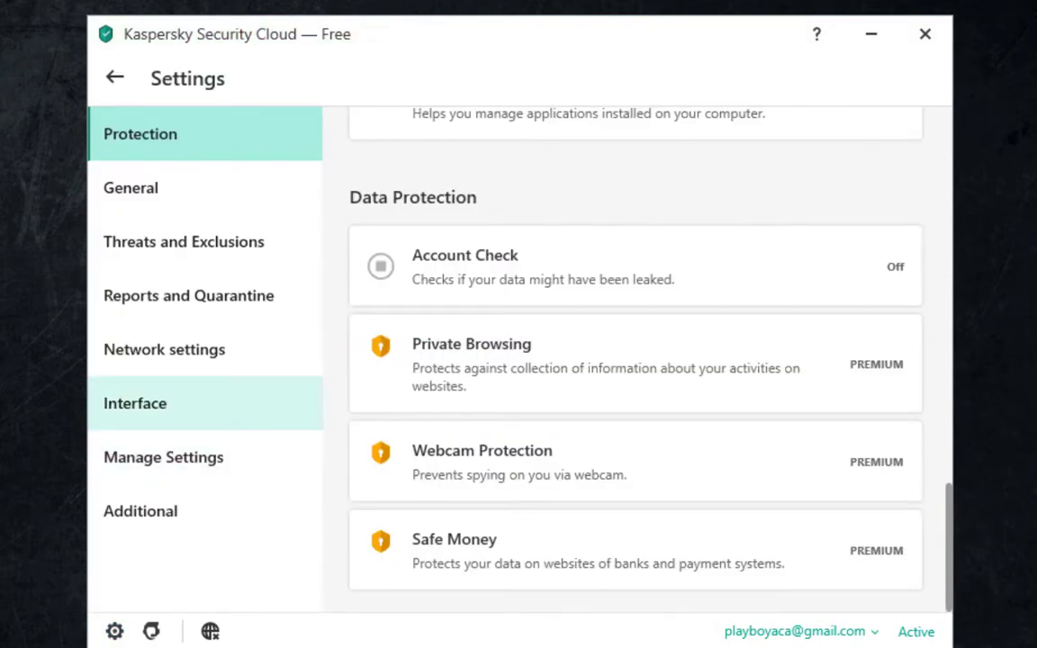
{"action": "left_click", "coordinate": [164, 349]}
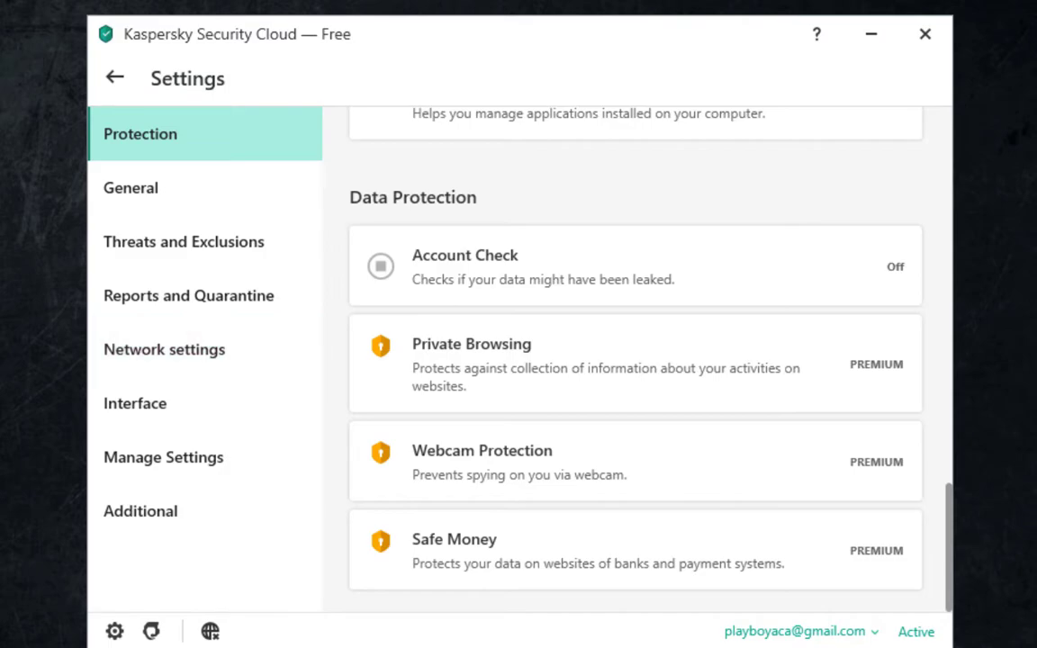
{"action": "left_click", "coordinate": [130, 187]}
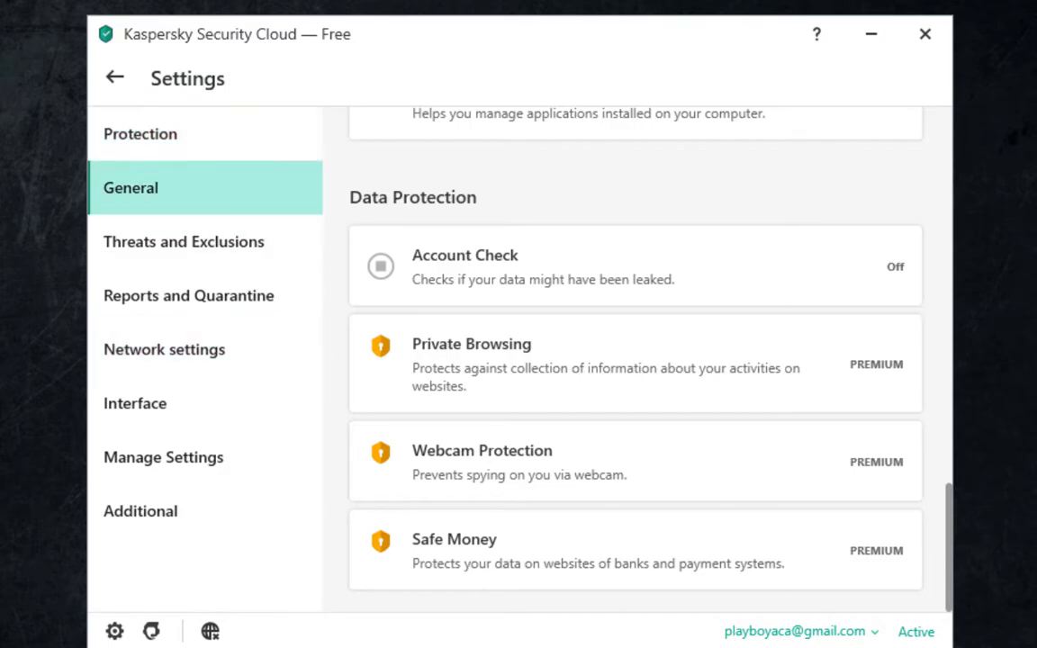
Review the general, reports and quarantine, and import/export settings pages plus the extra security tools list
{"action": "left_click", "coordinate": [184, 241]}
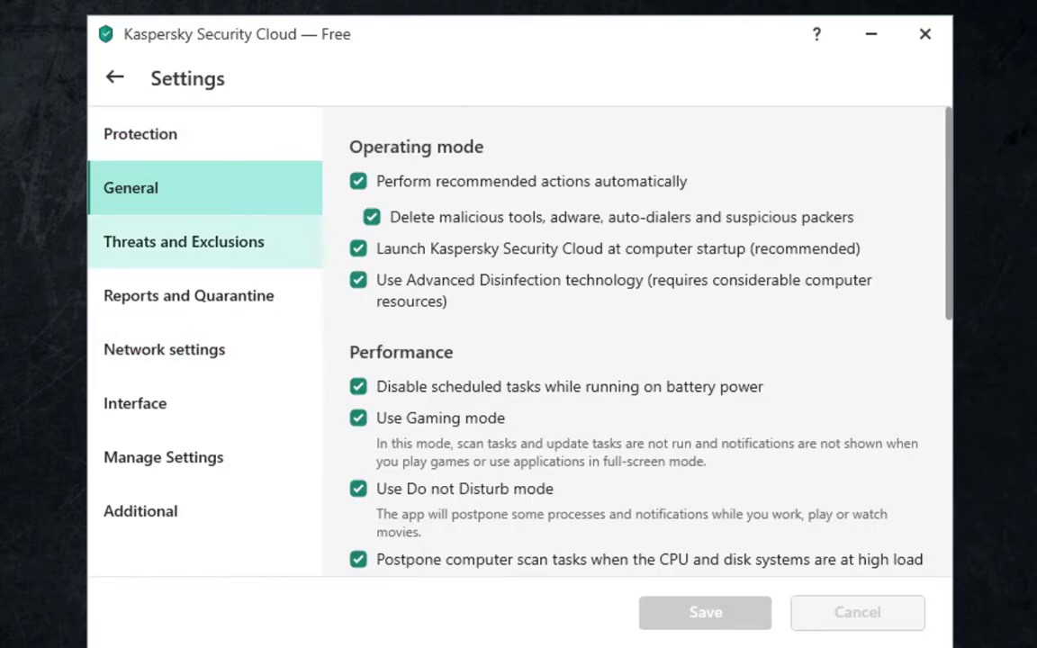
{"action": "left_click", "coordinate": [187, 295]}
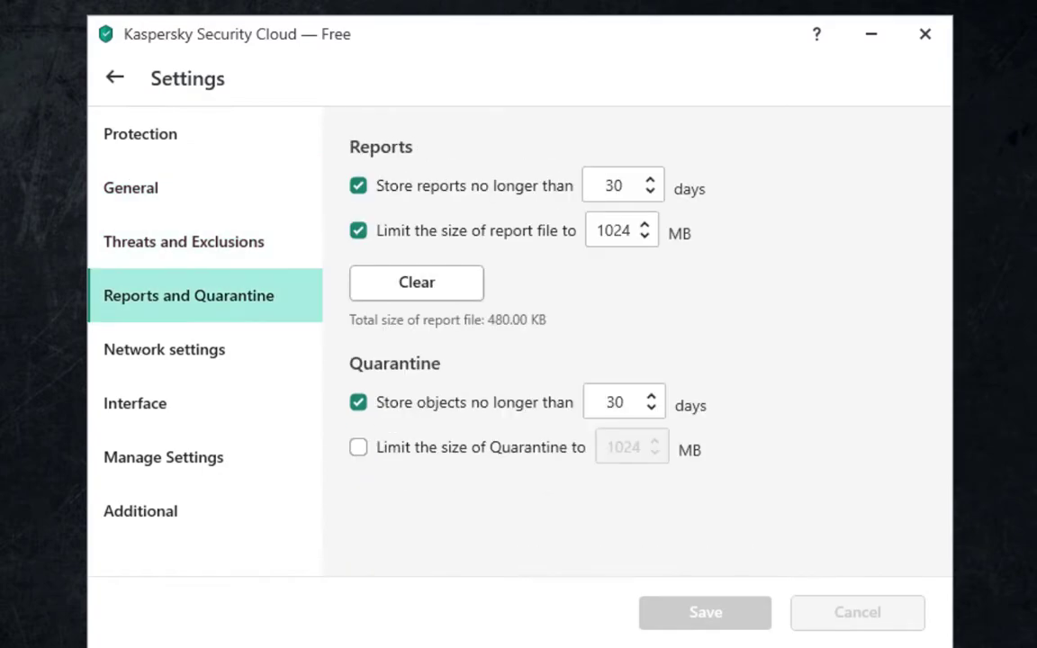
{"action": "left_click", "coordinate": [162, 458]}
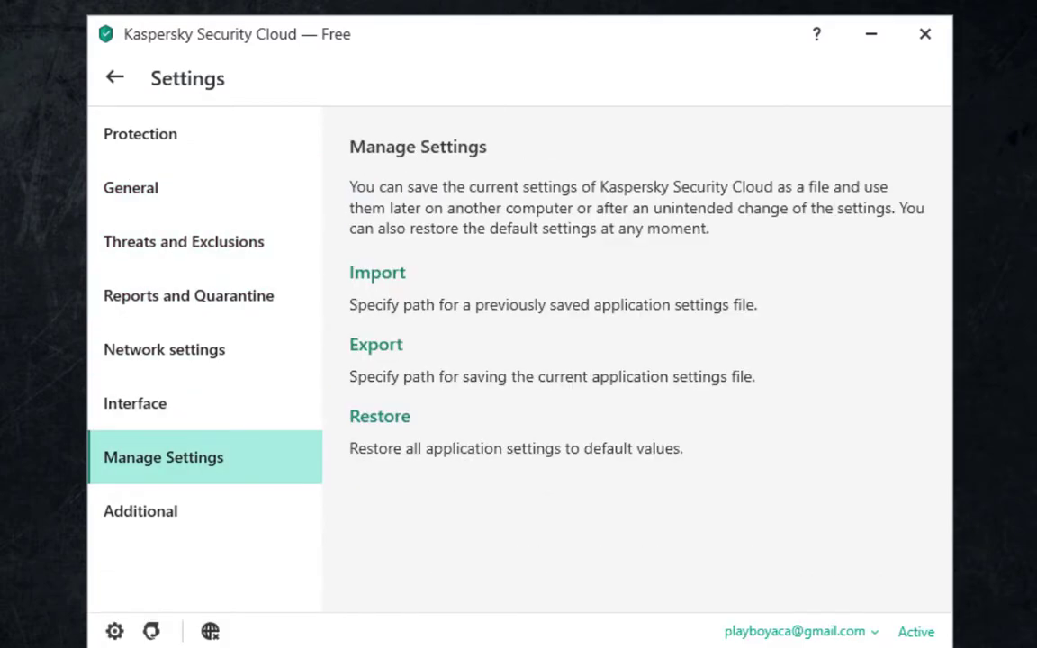
{"action": "left_click", "coordinate": [140, 511]}
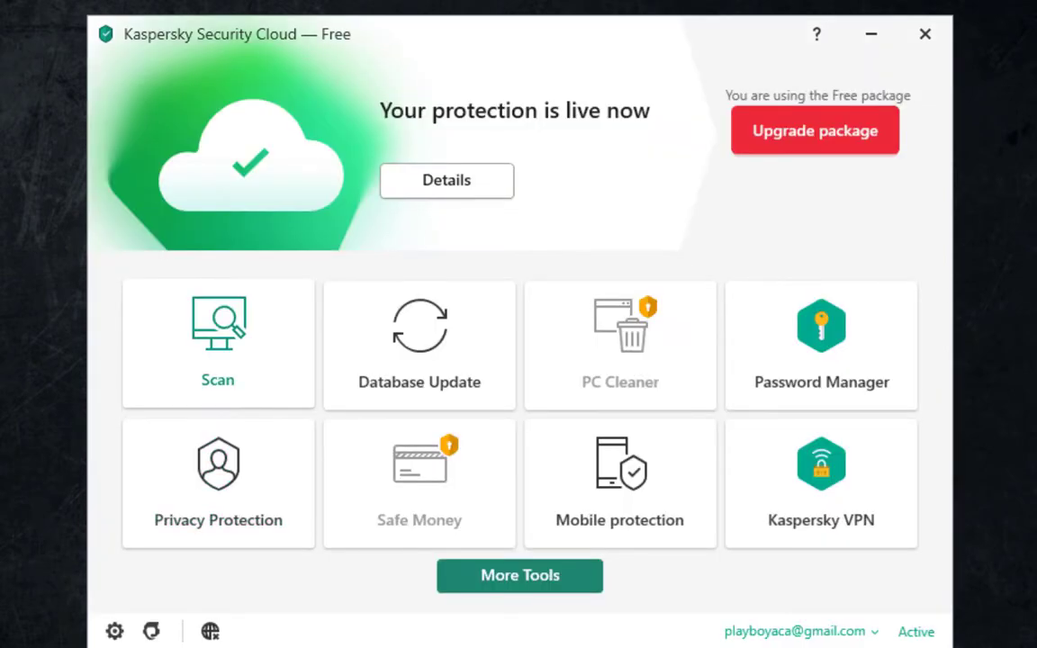
{"action": "left_click", "coordinate": [518, 576]}
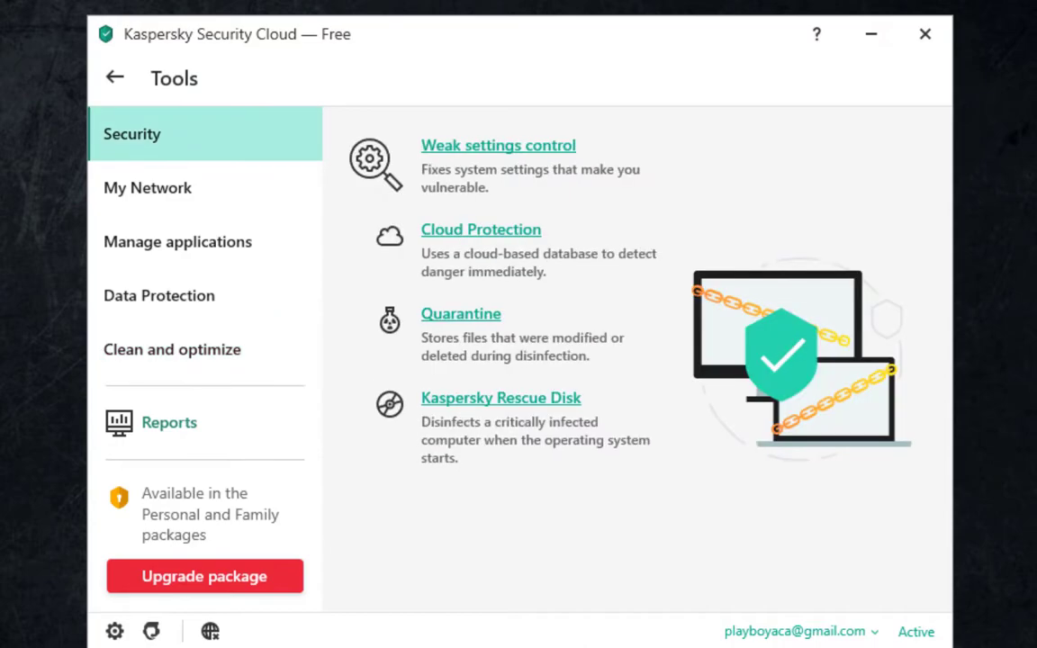
{"action": "left_click", "coordinate": [116, 78]}
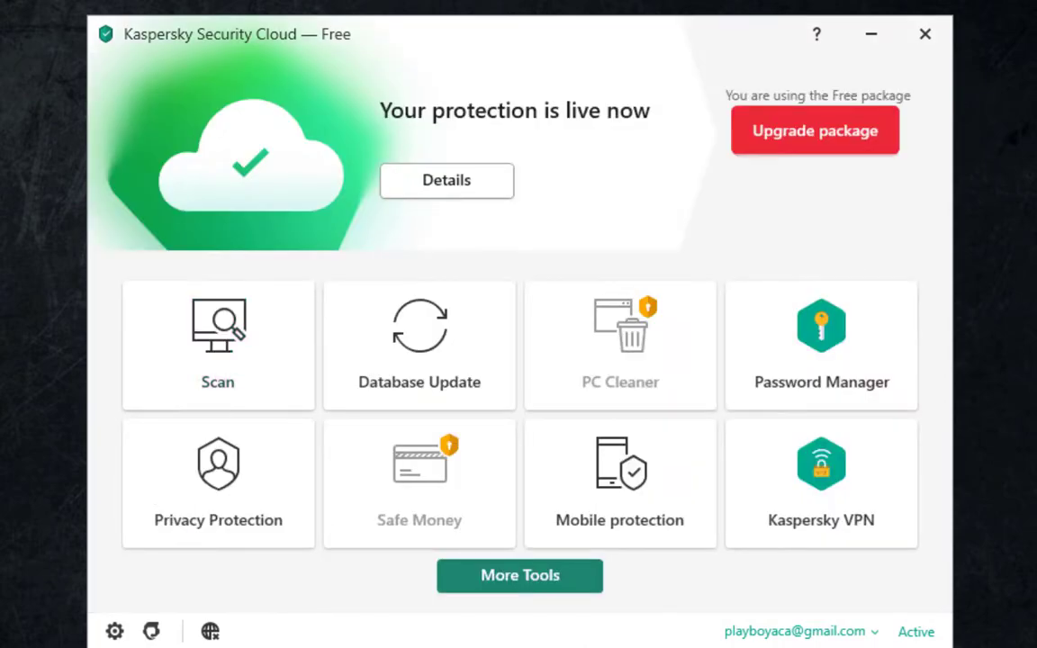
Pause Kaspersky protection with no time limit, confirm it, and open the malware samples folder
{"action": "left_click", "coordinate": [925, 35]}
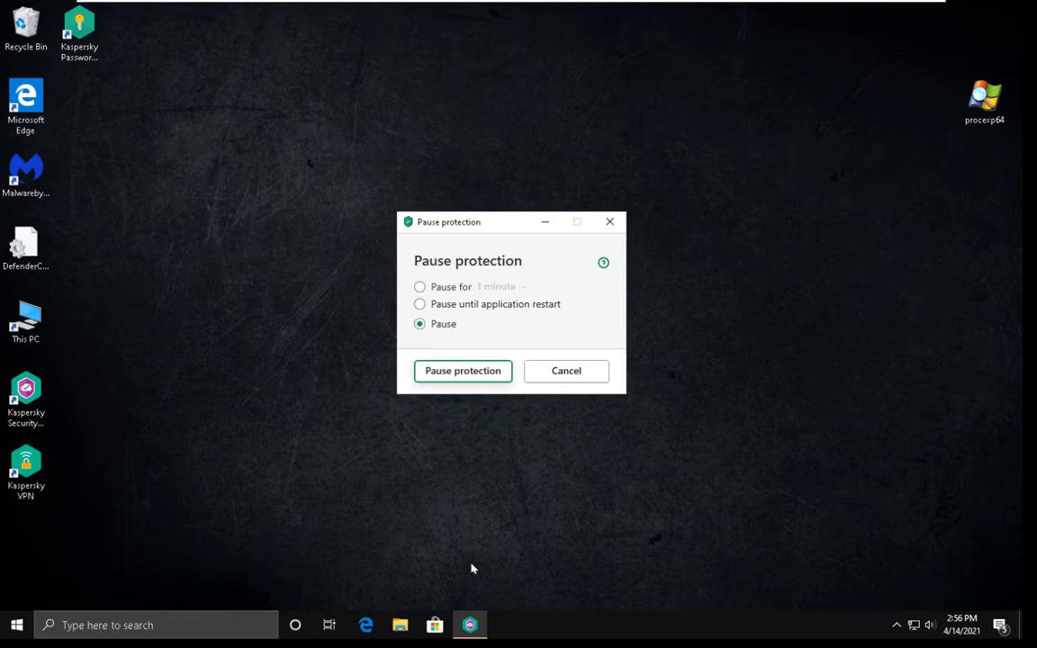
{"action": "left_click", "coordinate": [460, 371]}
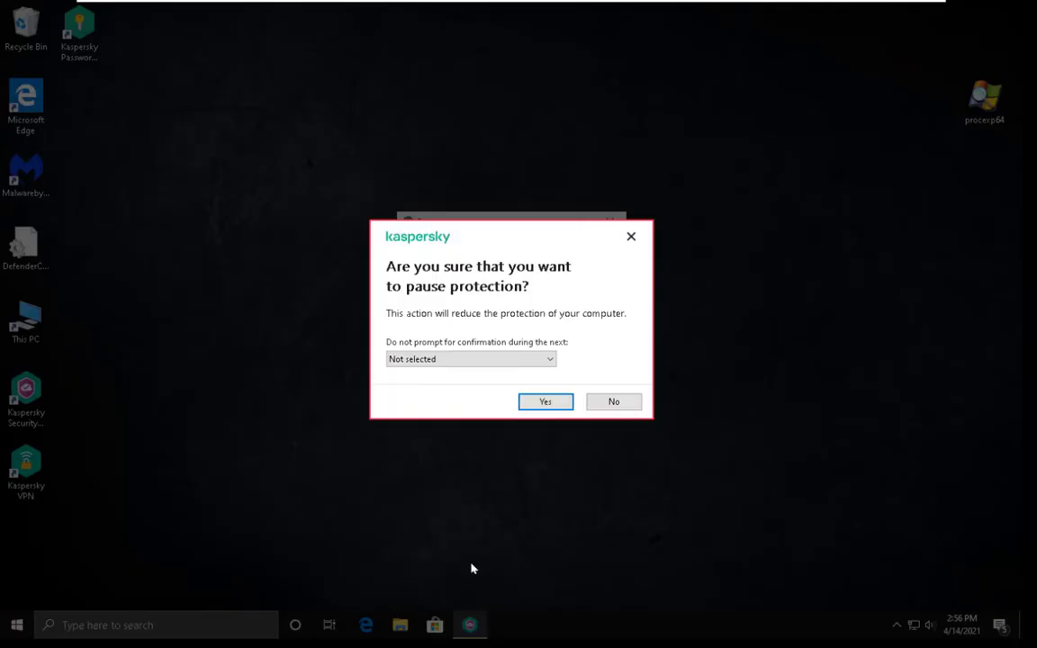
{"action": "left_click", "coordinate": [471, 358]}
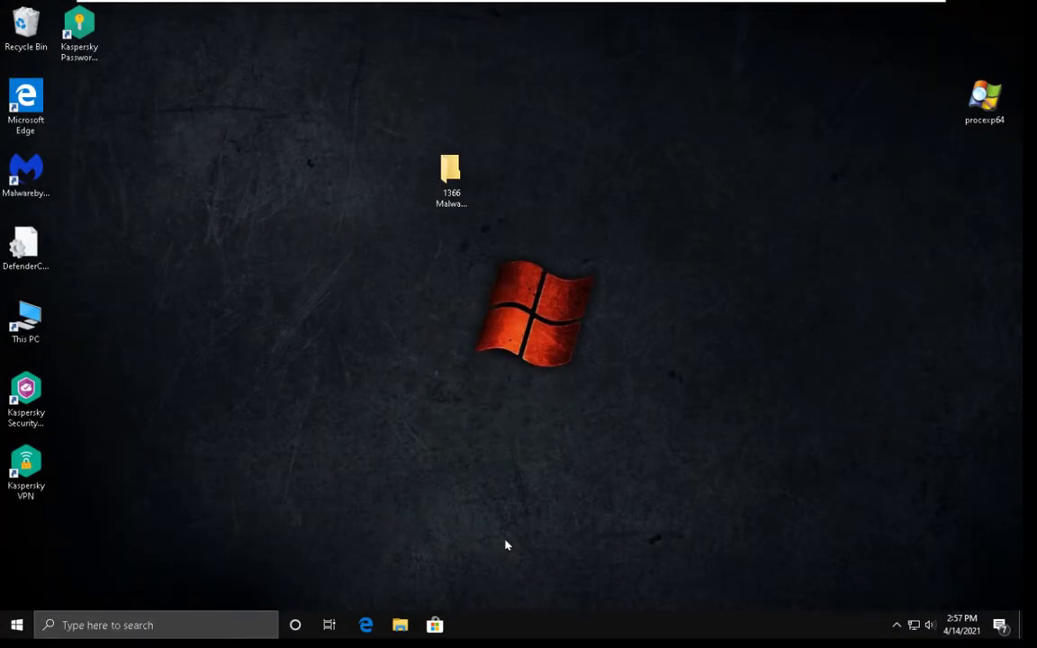
{"action": "left_click", "coordinate": [450, 177]}
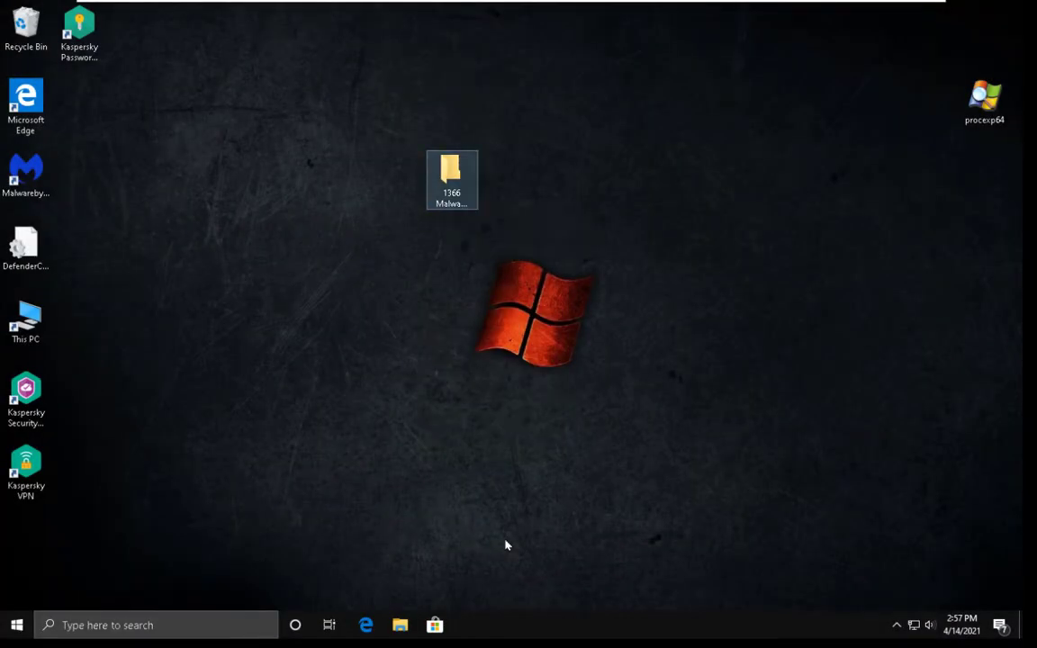
{"action": "double_click", "coordinate": [450, 180]}
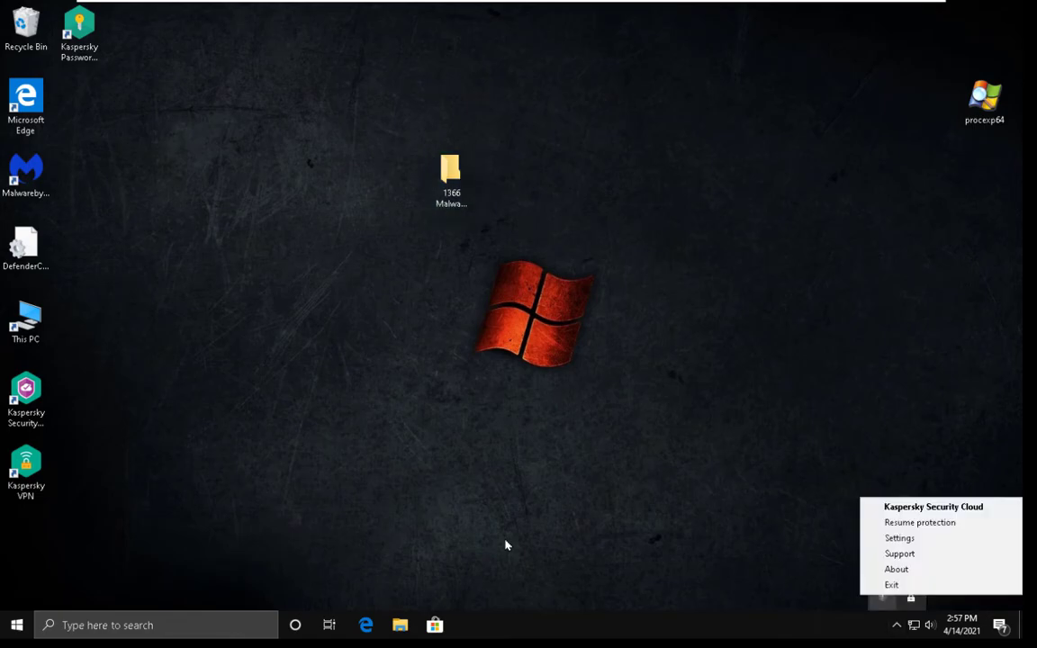
Resume protection, run a virus database update, and return to the Kaspersky overview
{"action": "left_click", "coordinate": [918, 522]}
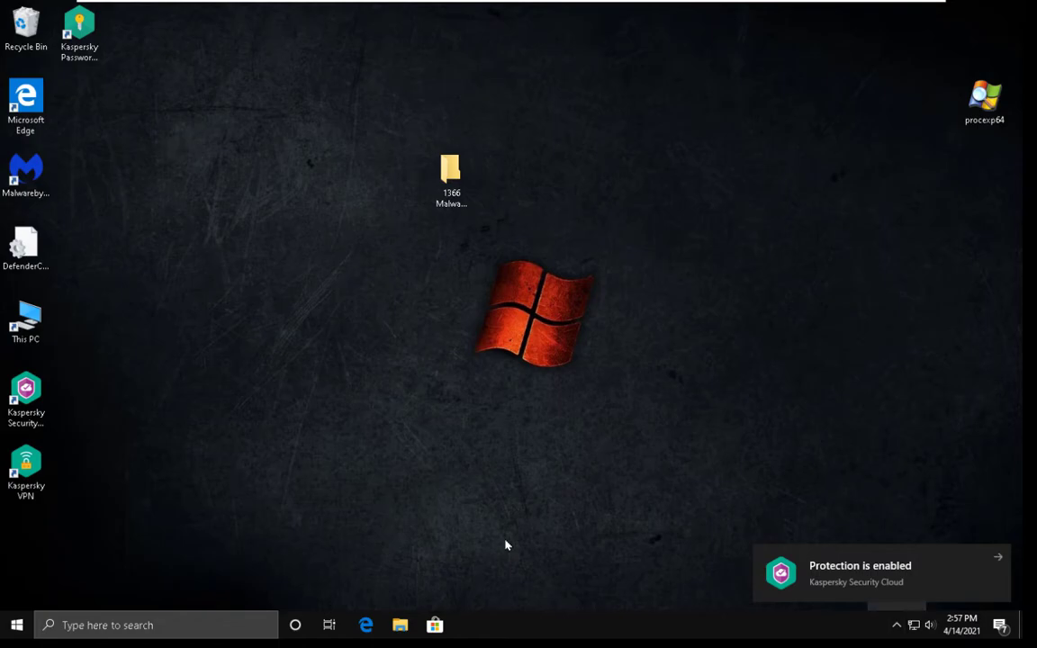
{"action": "left_click", "coordinate": [450, 171]}
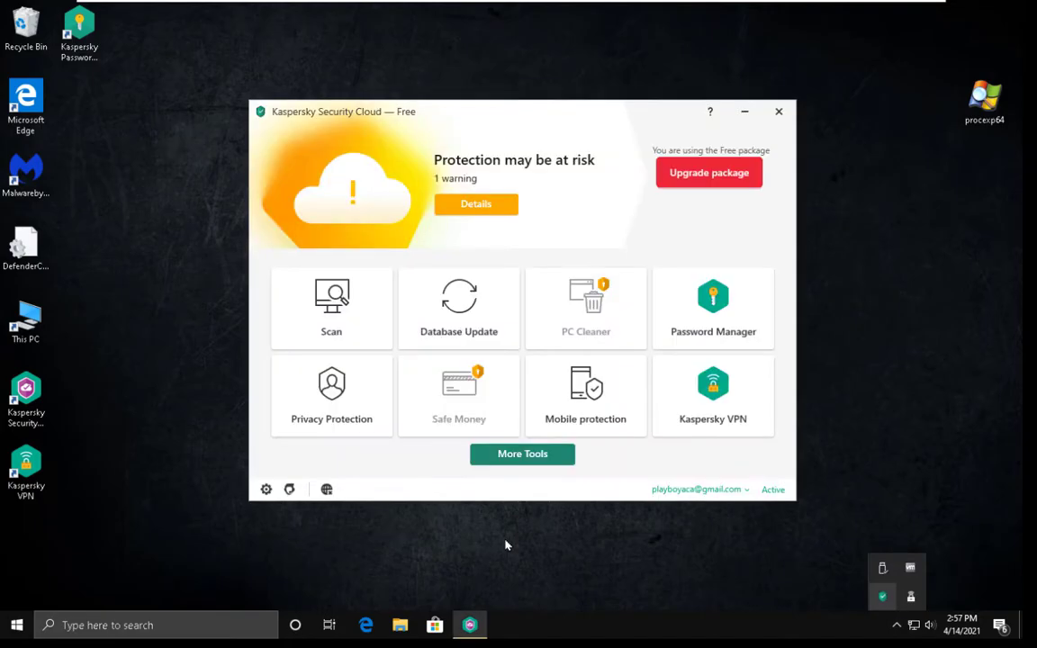
{"action": "left_click", "coordinate": [457, 308]}
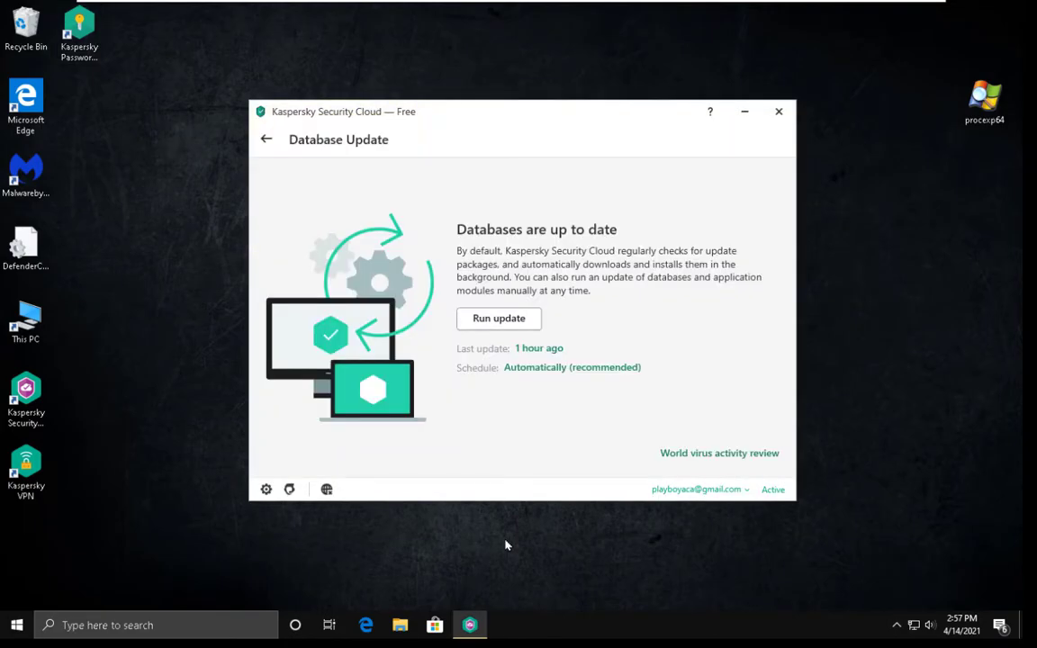
{"action": "left_click", "coordinate": [499, 317]}
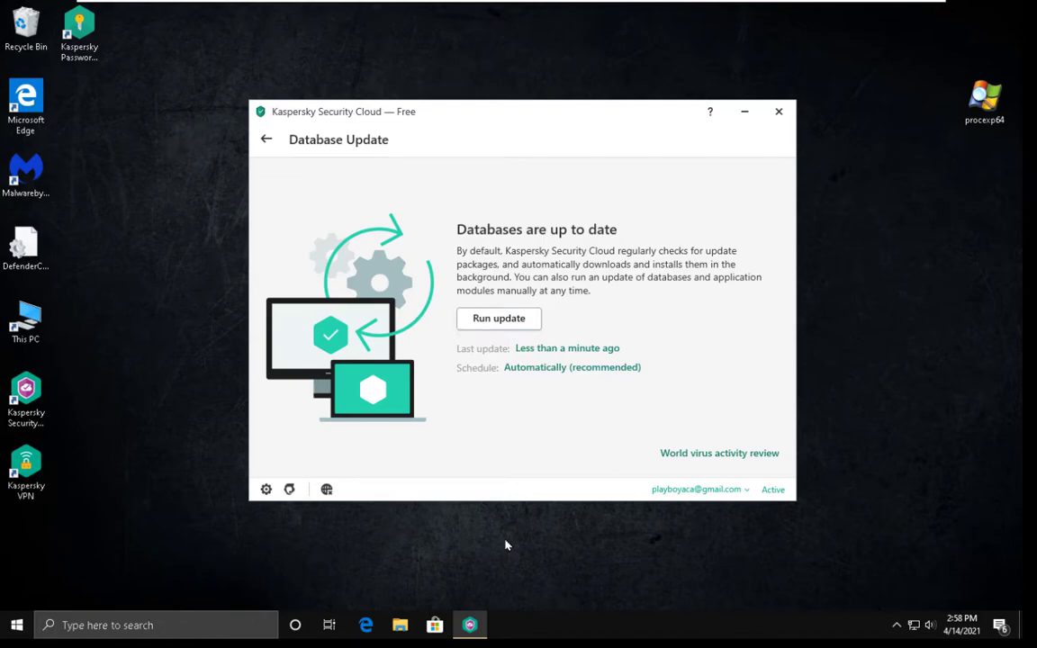
{"action": "left_click", "coordinate": [266, 138]}
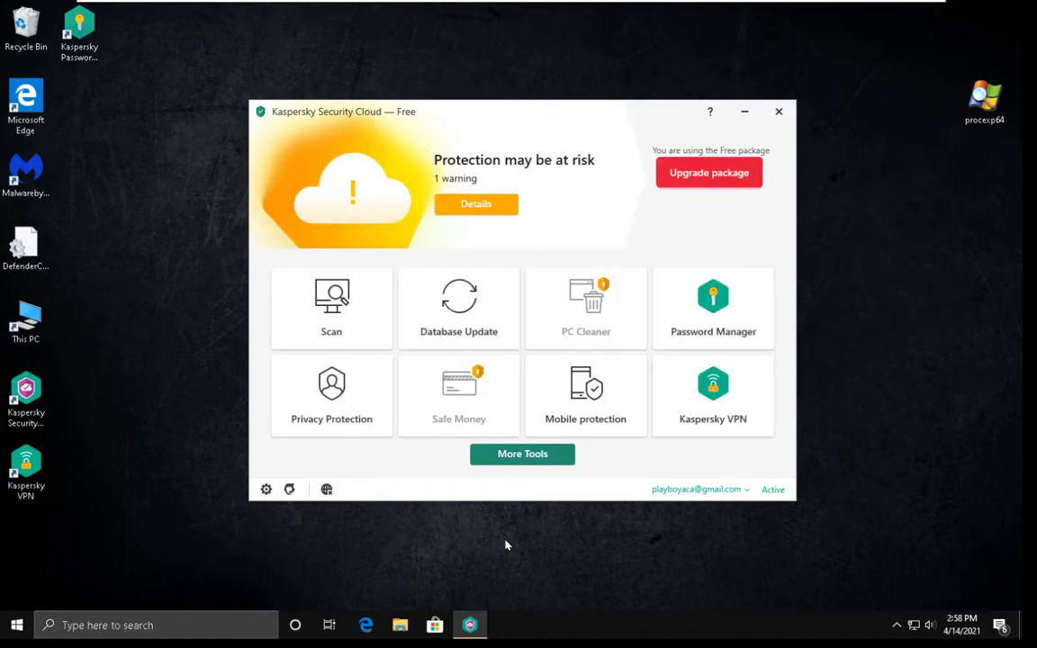
Close Kaspersky and start a context-menu virus scan of the 1366 Malware samples folder
{"action": "left_click", "coordinate": [778, 112]}
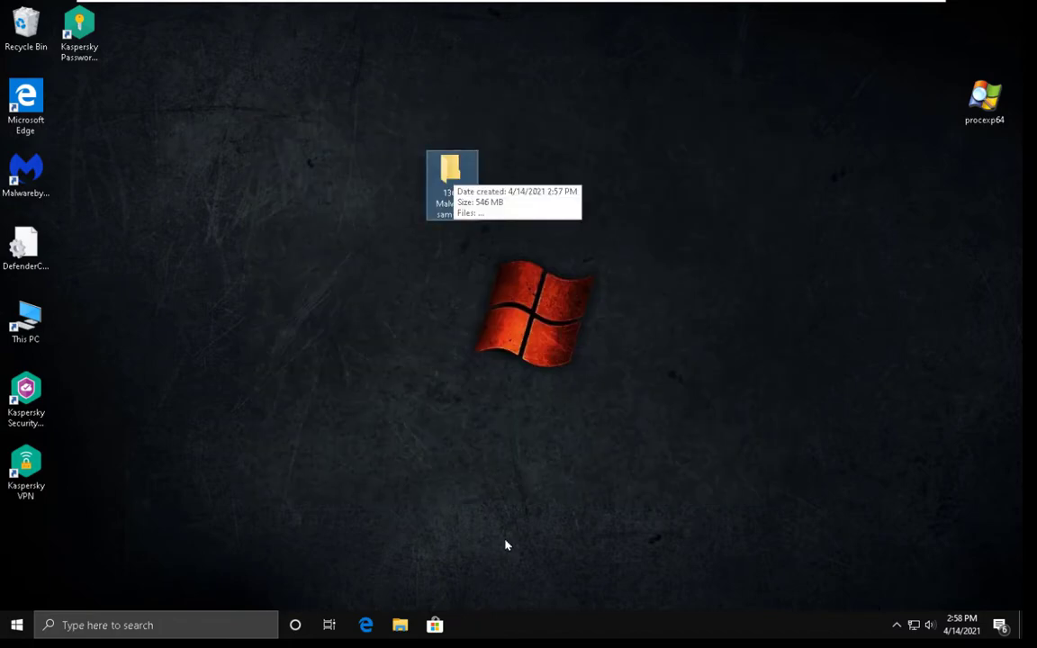
{"action": "right_click", "coordinate": [450, 184]}
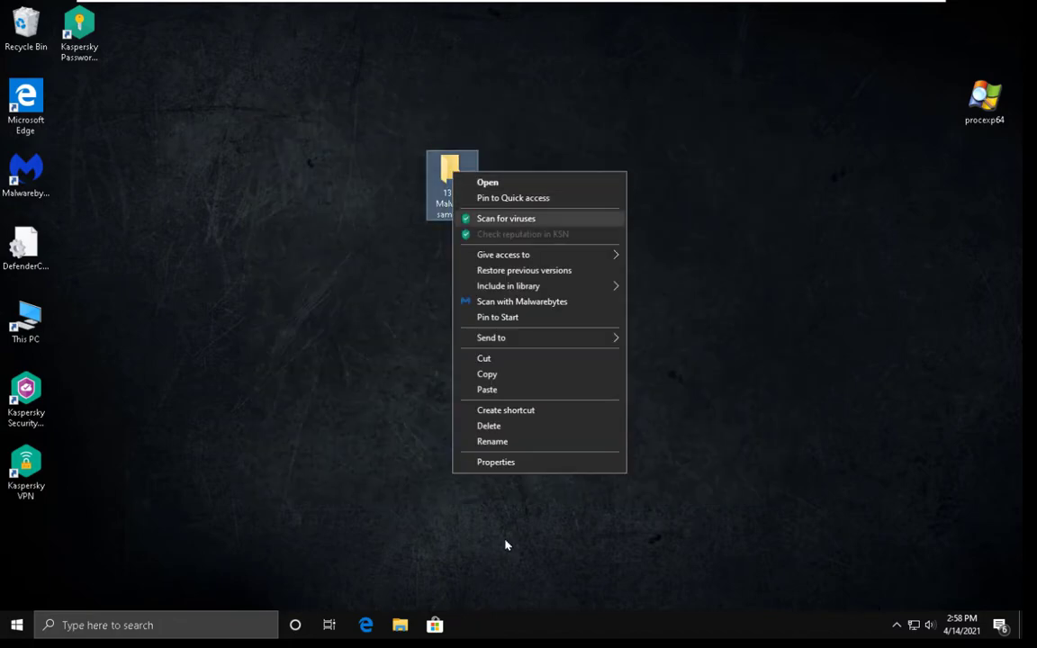
{"action": "left_click", "coordinate": [504, 218]}
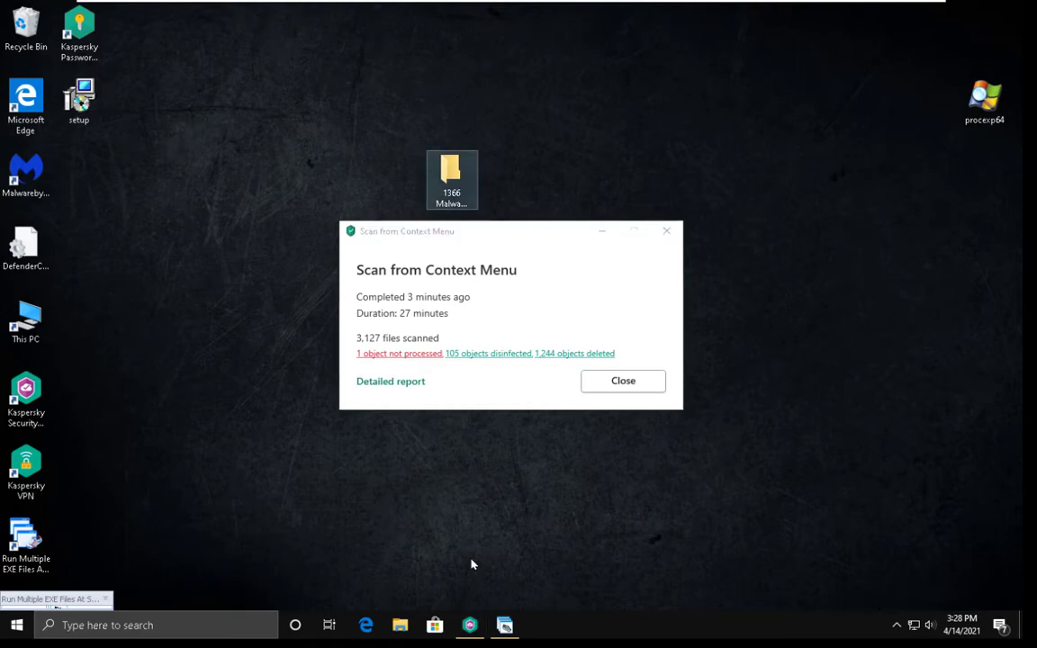
View the surviving files in the samples folder and dismiss the scan report
{"action": "left_click", "coordinate": [623, 380]}
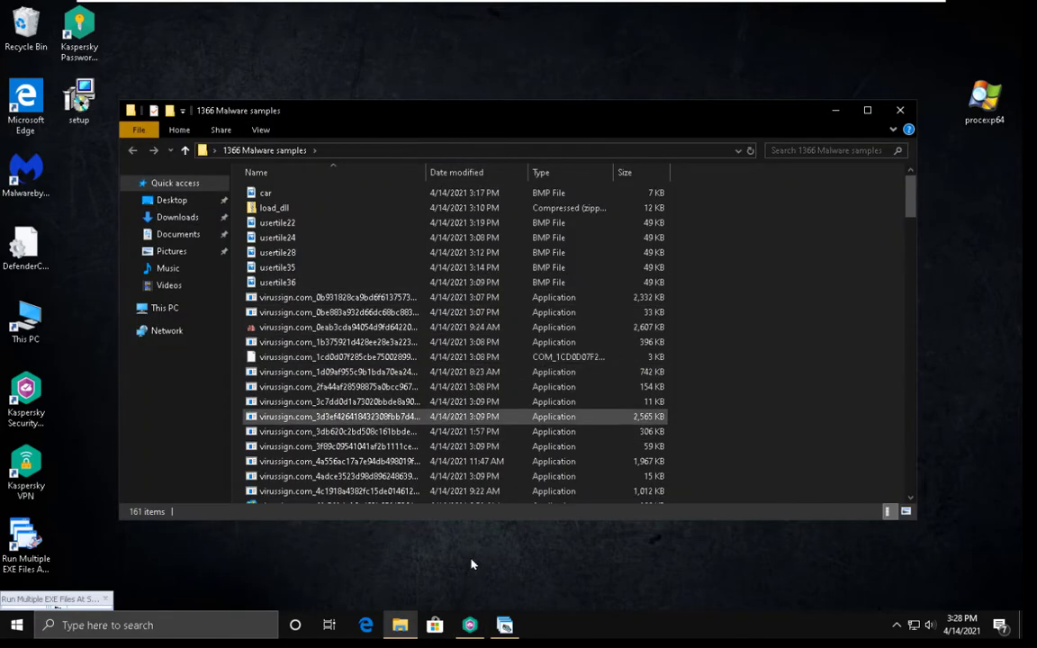
{"action": "mouse_move", "coordinate": [338, 432]}
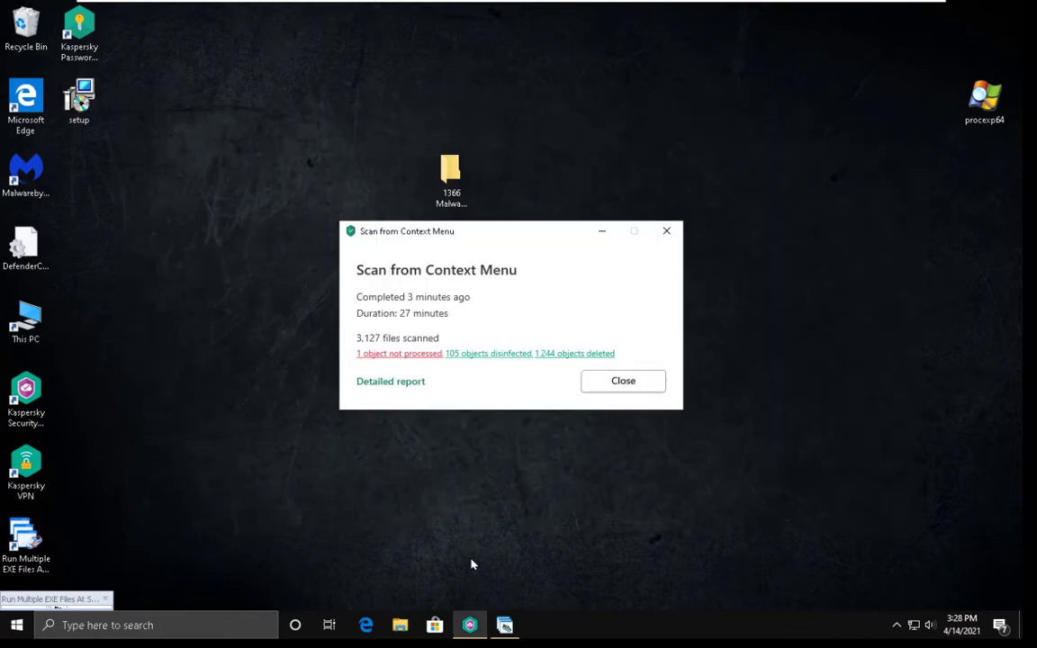
{"action": "left_click", "coordinate": [622, 379]}
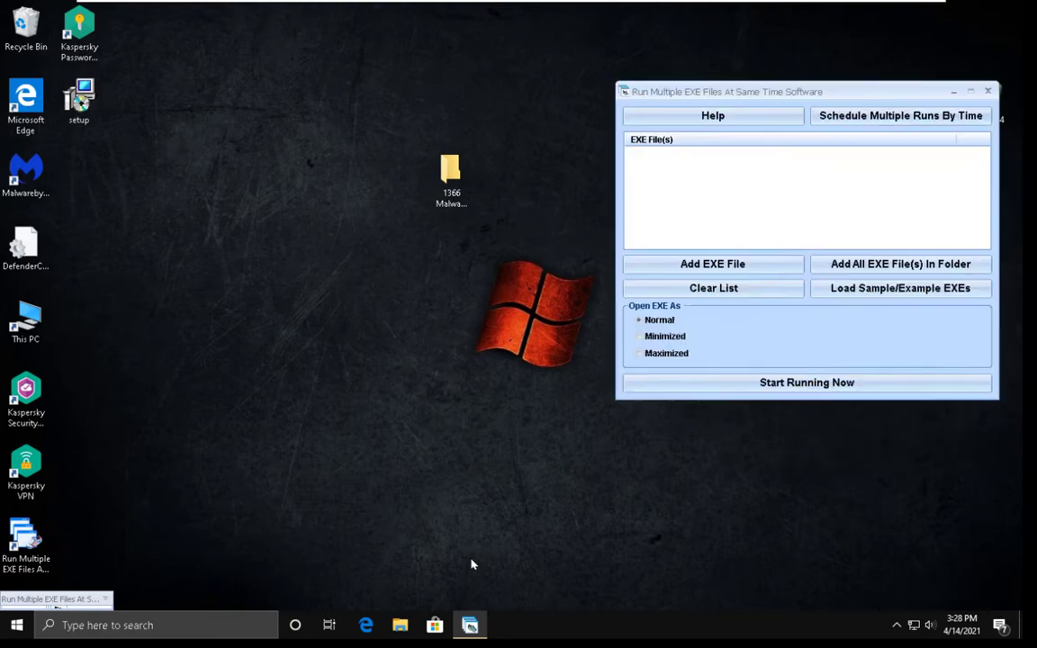
Add all EXE files from the 1366 Malware samples folder to the launcher and start them
{"action": "left_click", "coordinate": [639, 321]}
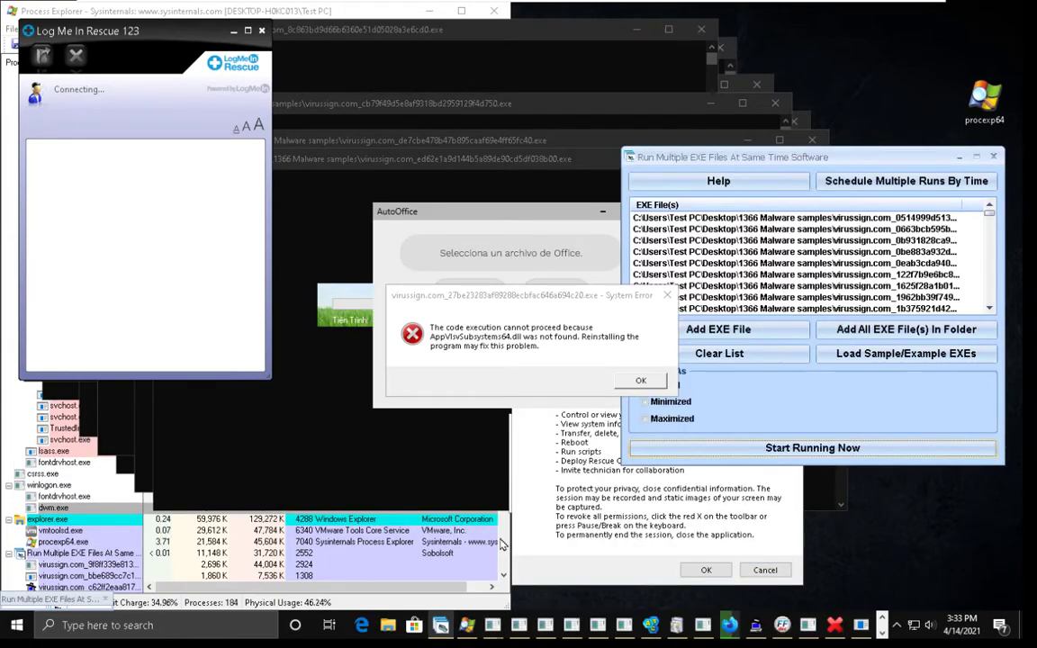
Dismiss sample error dialogs, reopen the samples folder with five files left, and open Kaspersky's warnings
{"action": "left_click", "coordinate": [641, 378]}
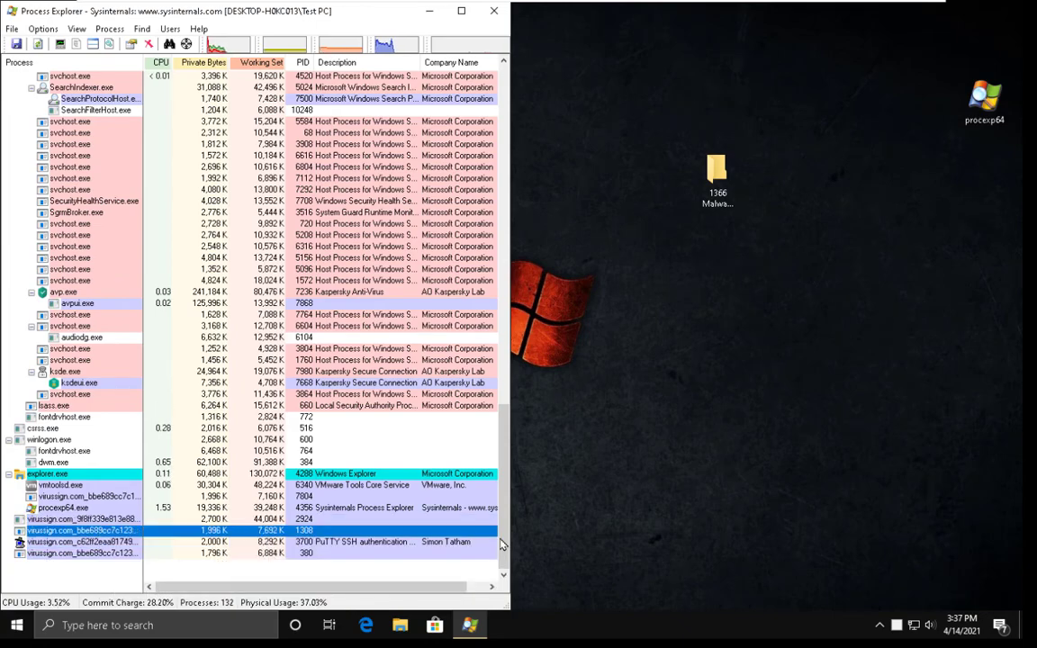
{"action": "double_click", "coordinate": [716, 171]}
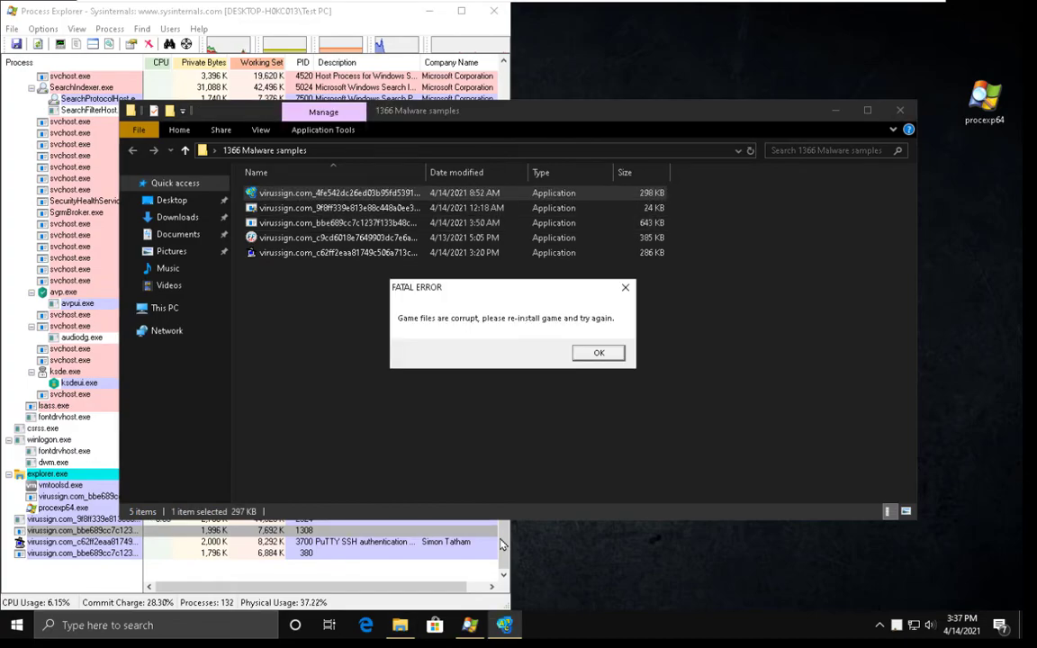
{"action": "left_click", "coordinate": [598, 351]}
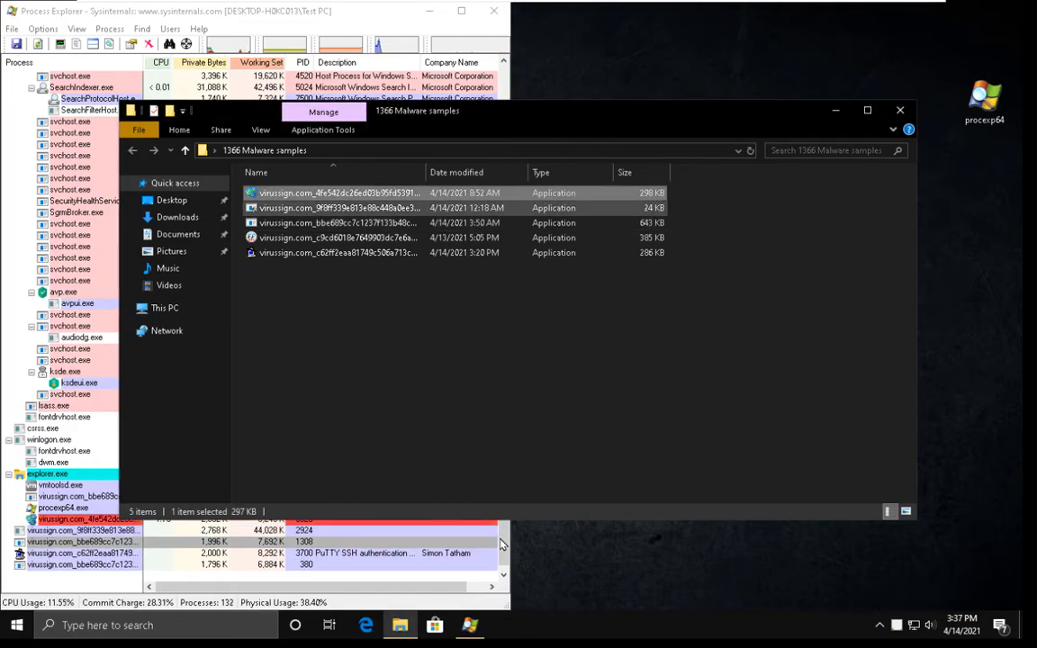
{"action": "left_click", "coordinate": [338, 207]}
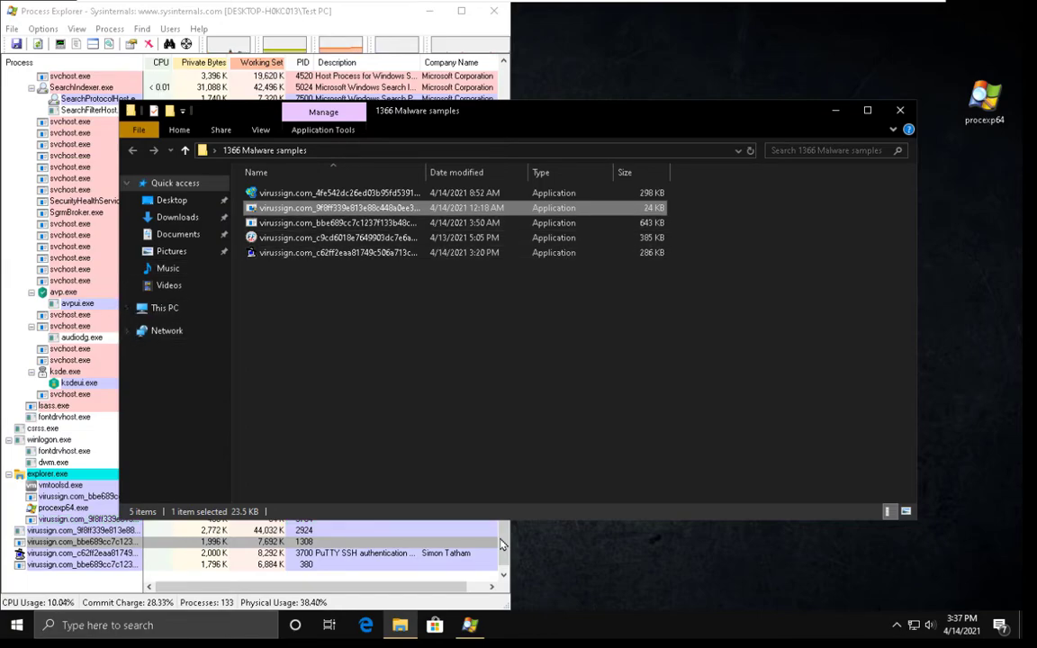
{"action": "left_click", "coordinate": [504, 625]}
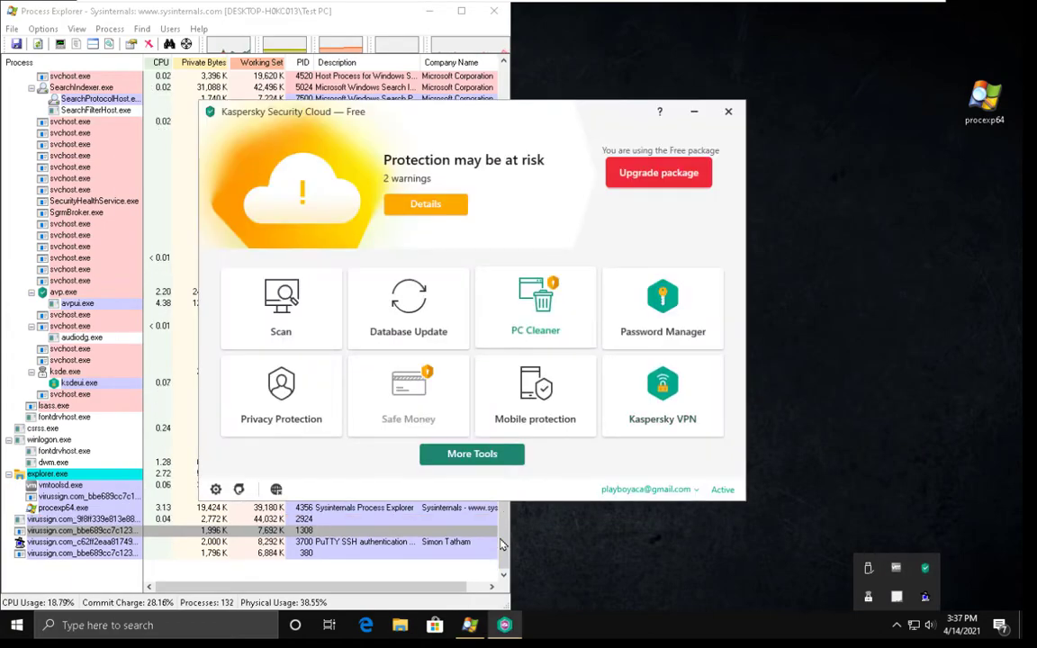